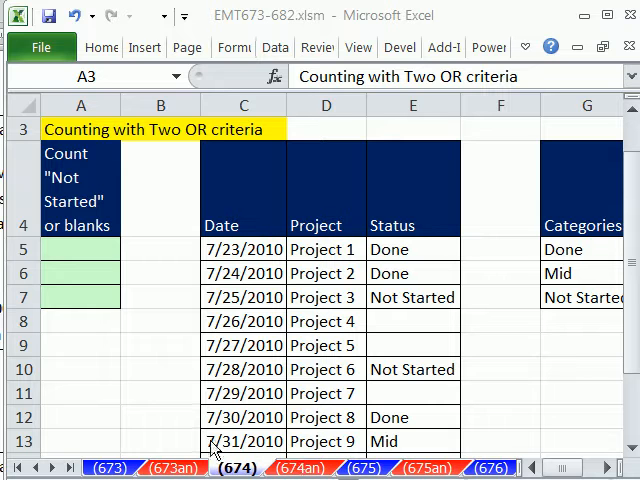
pyautogui.moveTo(57, 348)
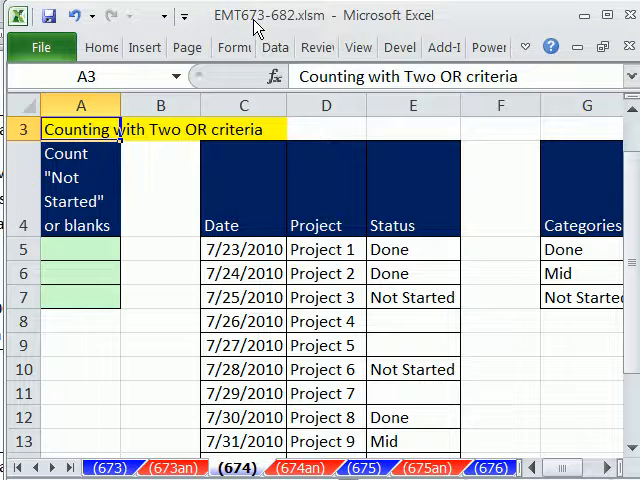
pyautogui.moveTo(190, 237)
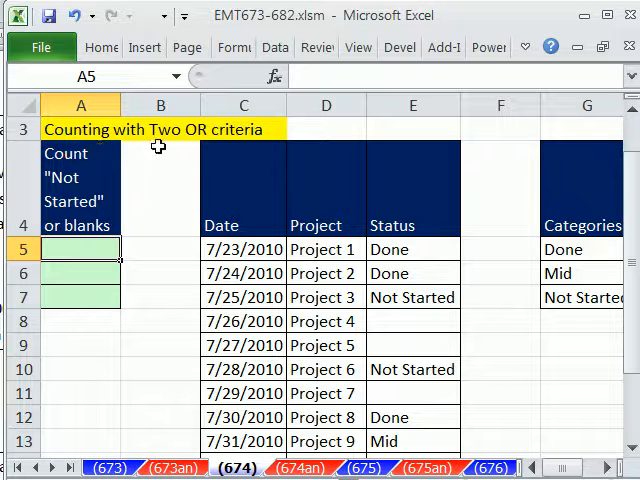
pyautogui.moveTo(243, 140)
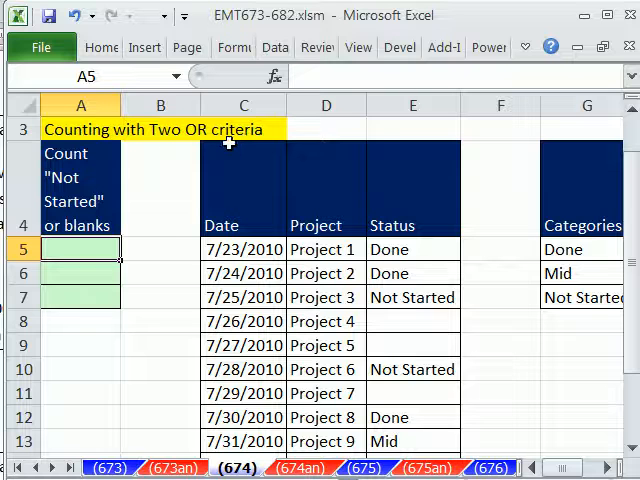
pyautogui.moveTo(95, 190)
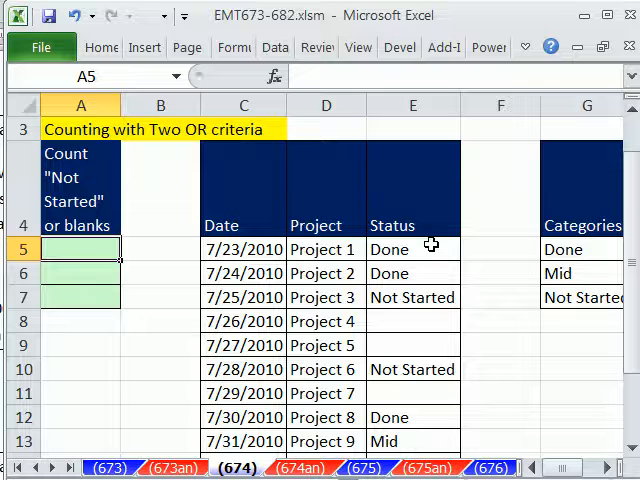
# Step: Inspect the Done, Not Started and blank statuses in E6:E8
pyautogui.click(412, 297)
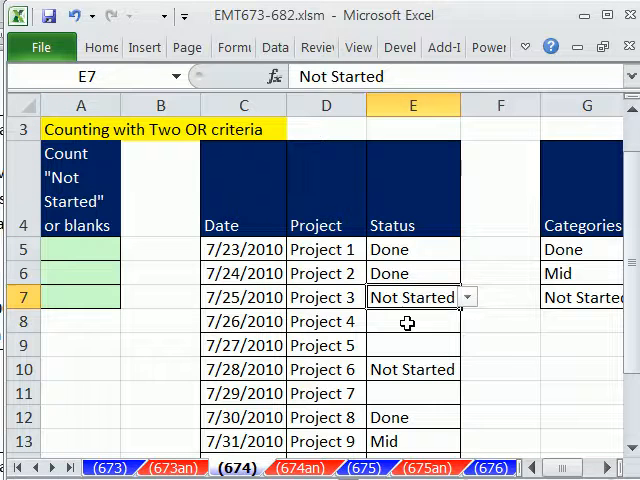
pyautogui.click(407, 321)
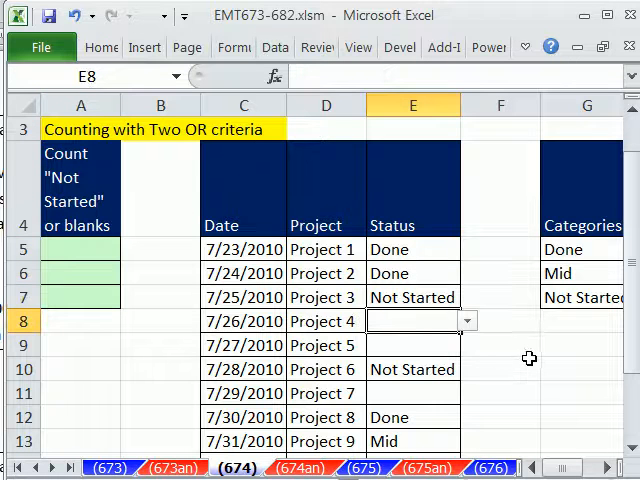
pyautogui.moveTo(472, 387)
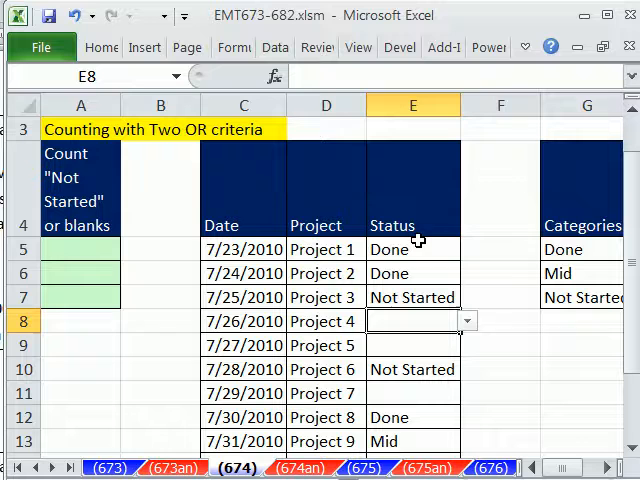
pyautogui.click(412, 273)
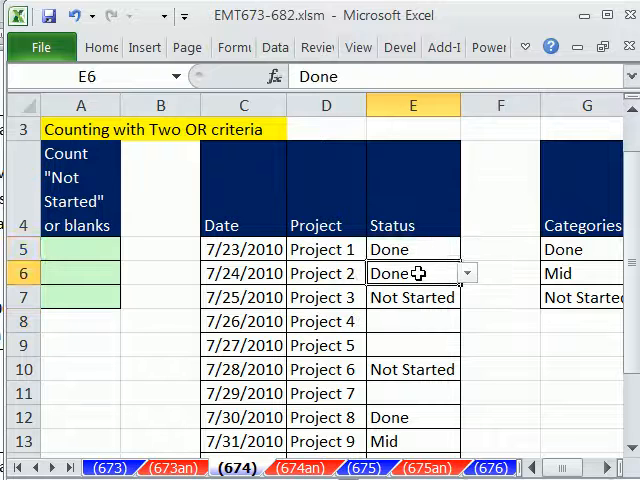
pyautogui.click(412, 297)
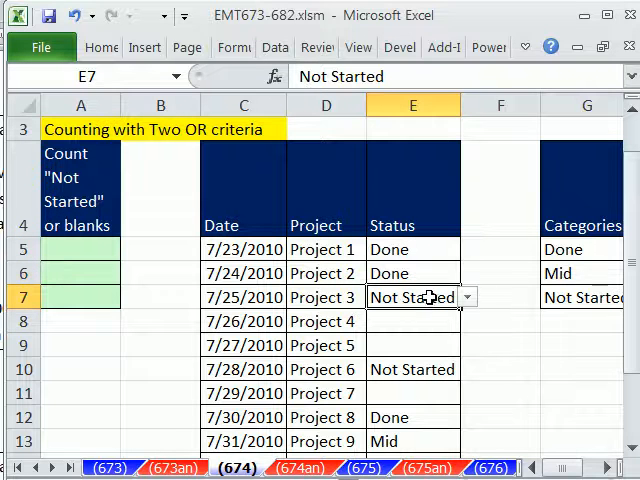
pyautogui.moveTo(450, 308)
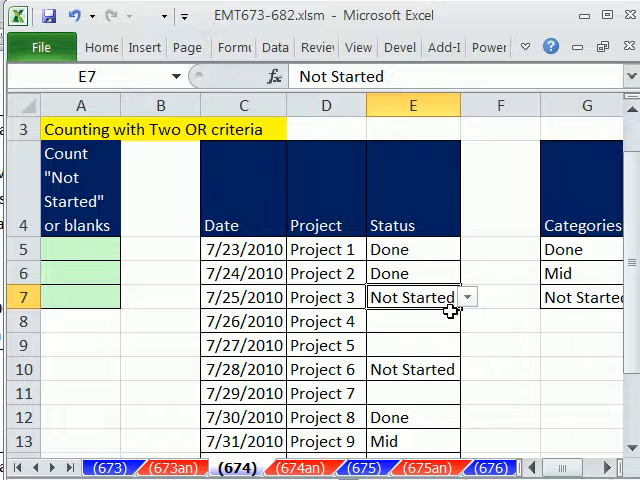
pyautogui.moveTo(408, 312)
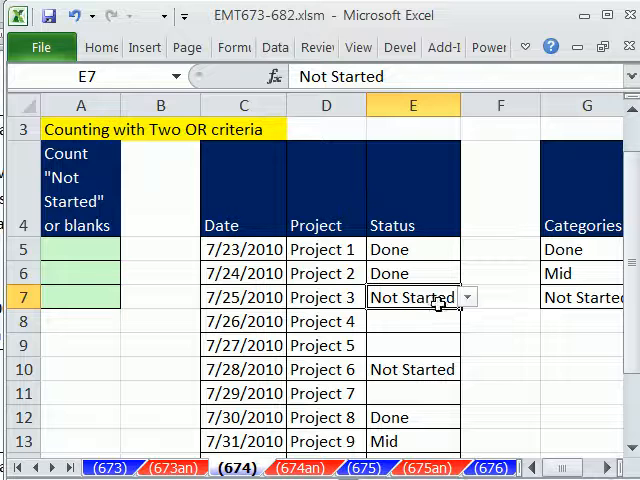
pyautogui.moveTo(272, 260)
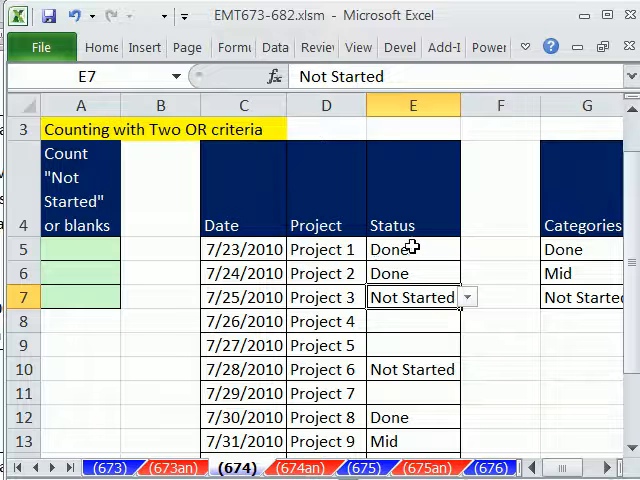
# Step: Write =COUNTIF(E5:E15,"Not Started") in A5 without entering it
pyautogui.click(80, 248)
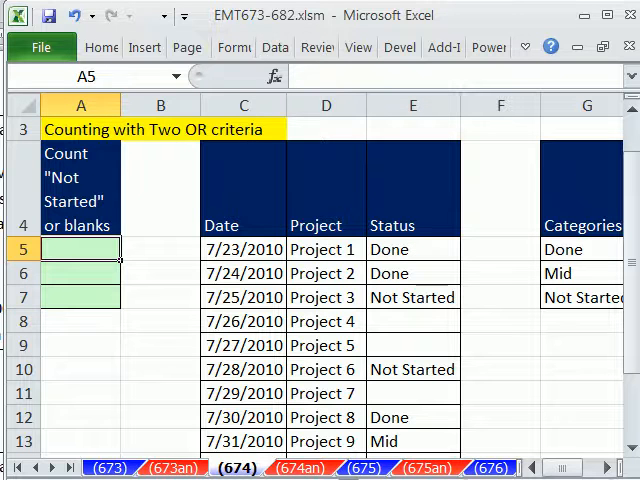
pyautogui.write('=coun')
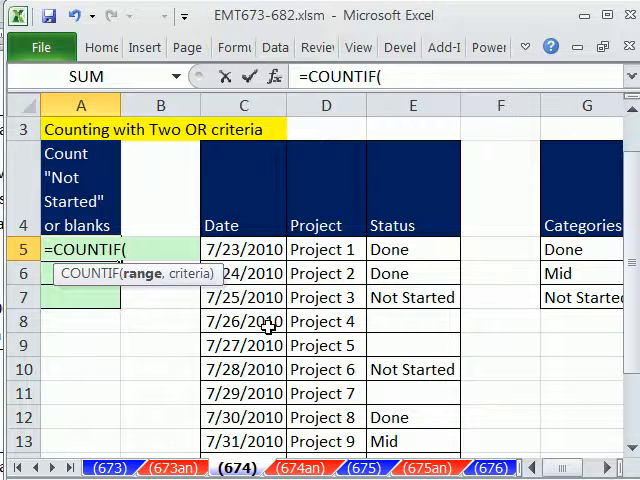
pyautogui.moveTo(147, 289)
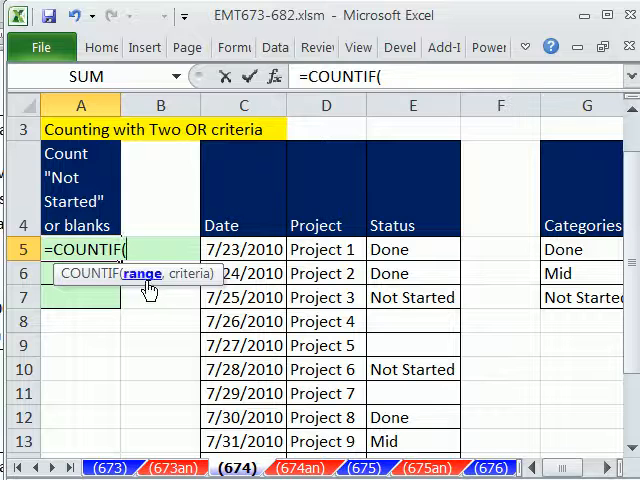
pyautogui.click(412, 249)
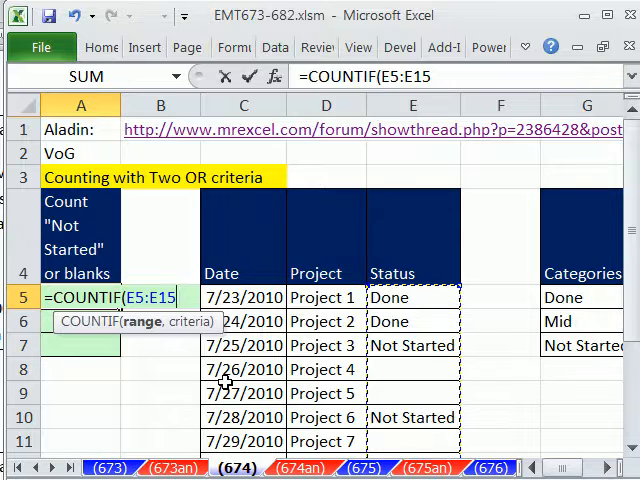
pyautogui.write(',')
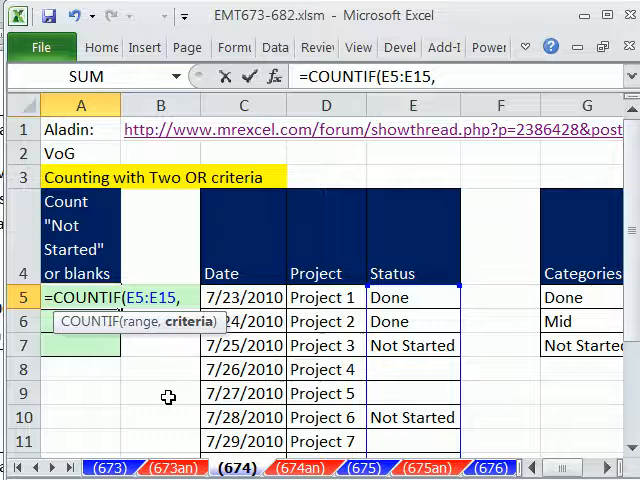
pyautogui.moveTo(111, 441)
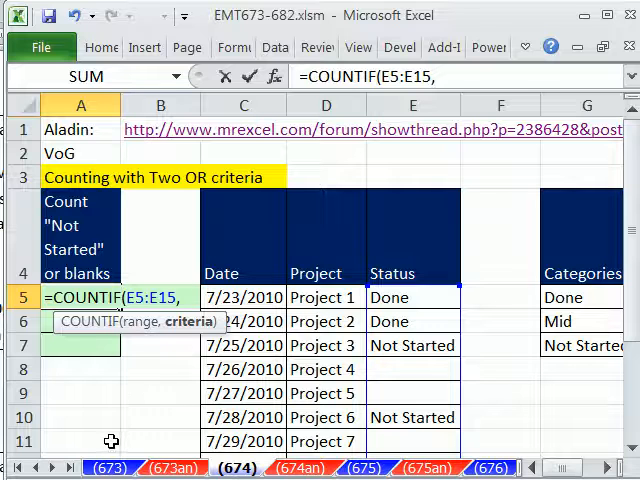
pyautogui.write('"')
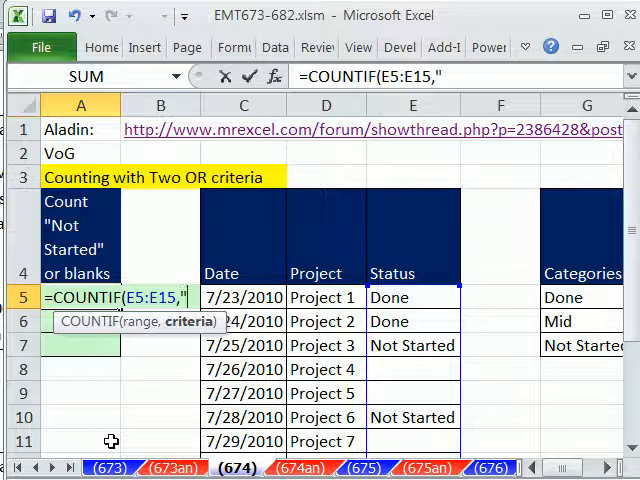
pyautogui.write('Not St')
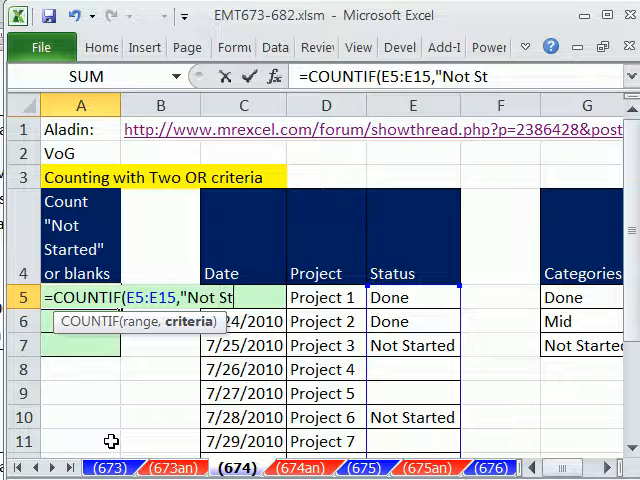
pyautogui.write('arted"')
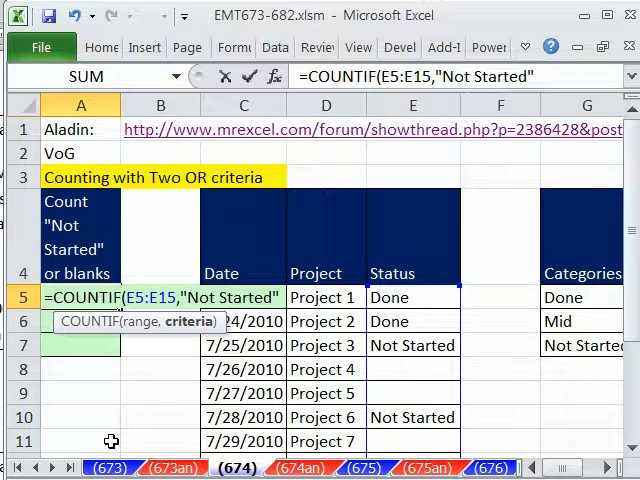
pyautogui.write(')')
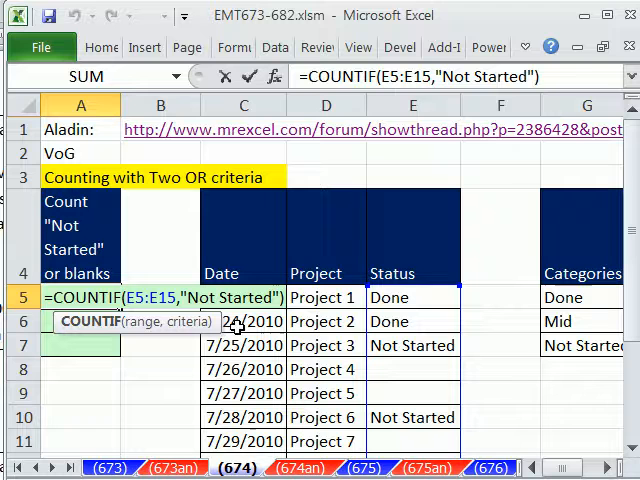
pyautogui.moveTo(484, 359)
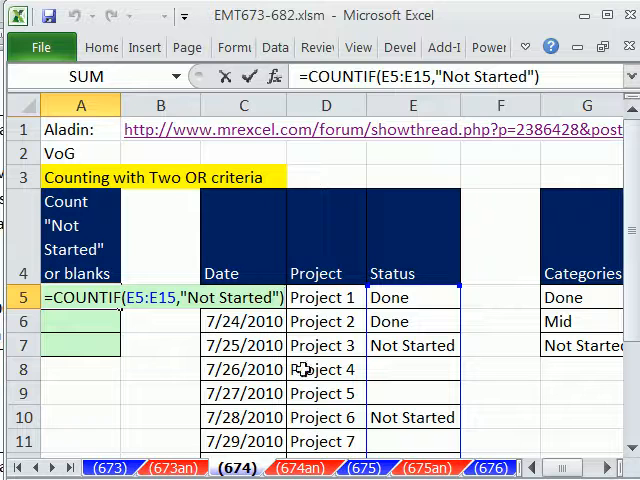
# Step: Add a second COUNTIF over E5:E15 with "" criterion to A5's formula and enter it, giving 6
pyautogui.write('+')
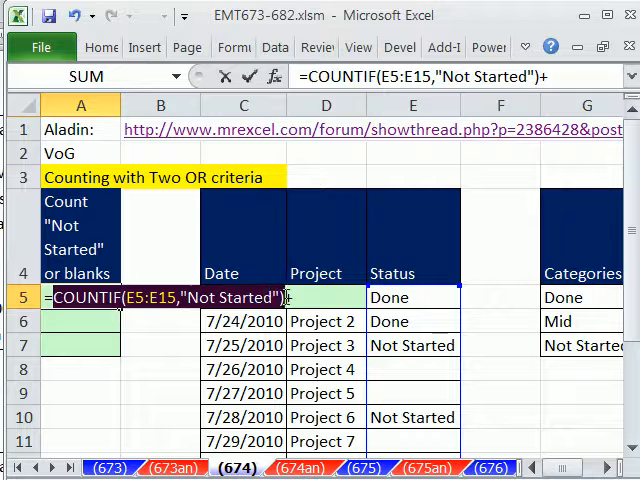
pyautogui.write('COUNTIF(E5:E15,"Not Started")')
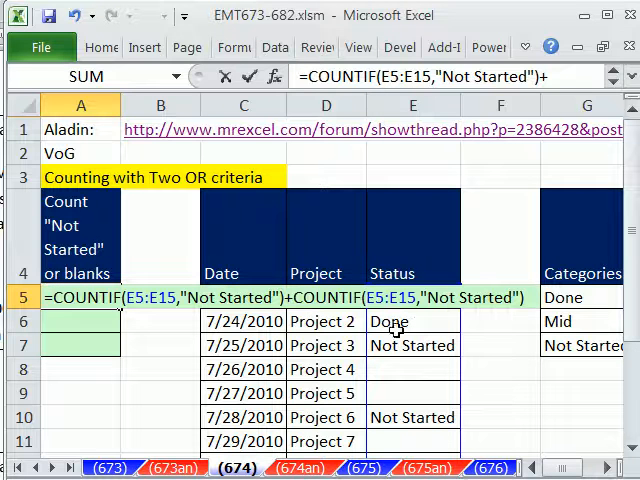
pyautogui.doubleClick(470, 297)
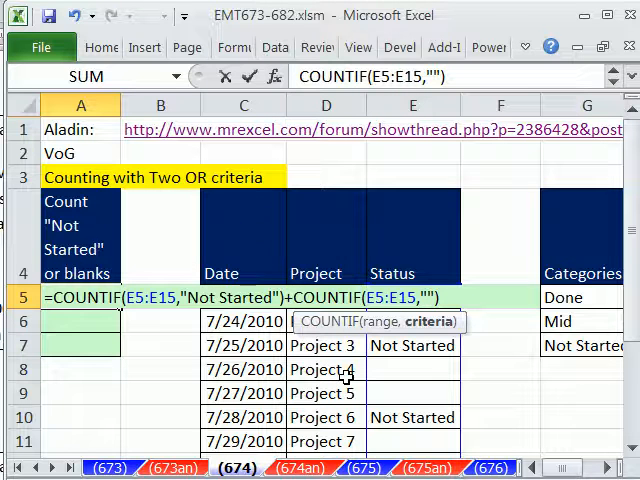
pyautogui.press('Return')
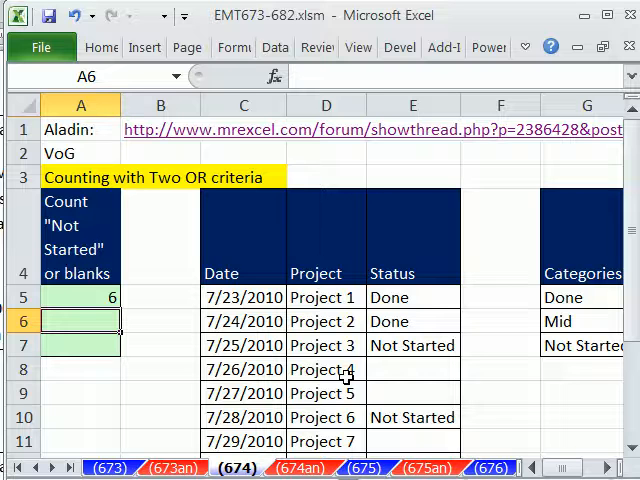
# Step: Type =SUMPRODUCT((E5:E15="") in A6 and evaluate the blank test as a TRUE/FALSE array
pyautogui.write('=SUMPRODUCT(')
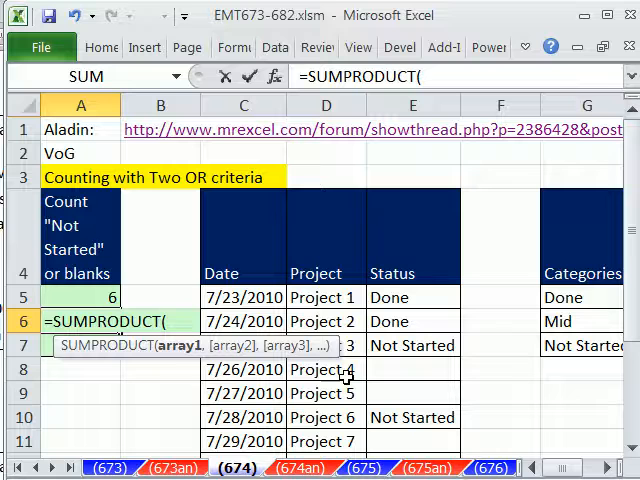
pyautogui.write('(E5:E15')
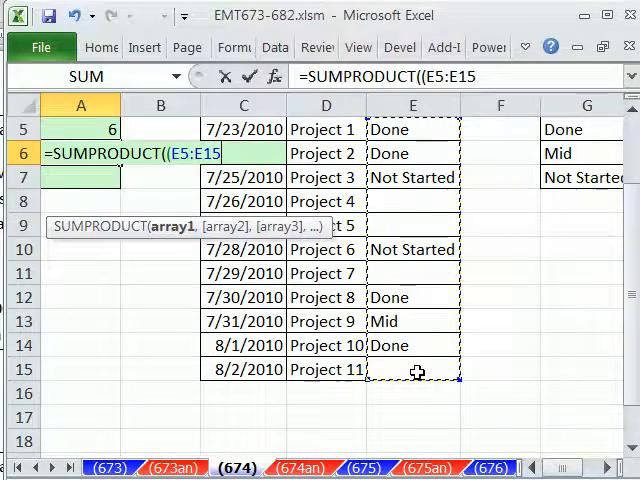
pyautogui.scroll(3)
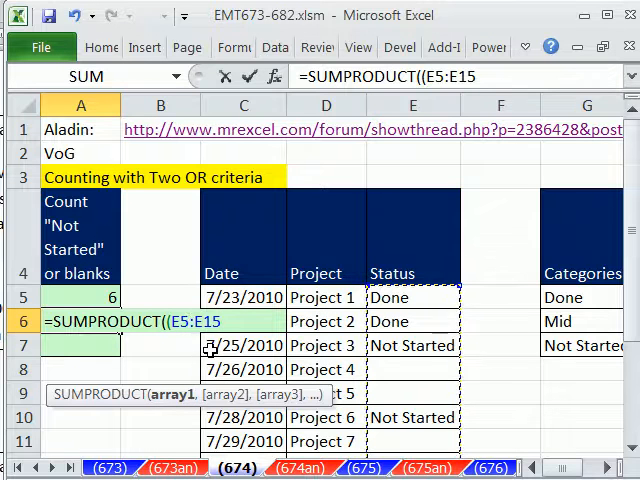
pyautogui.write('=""')
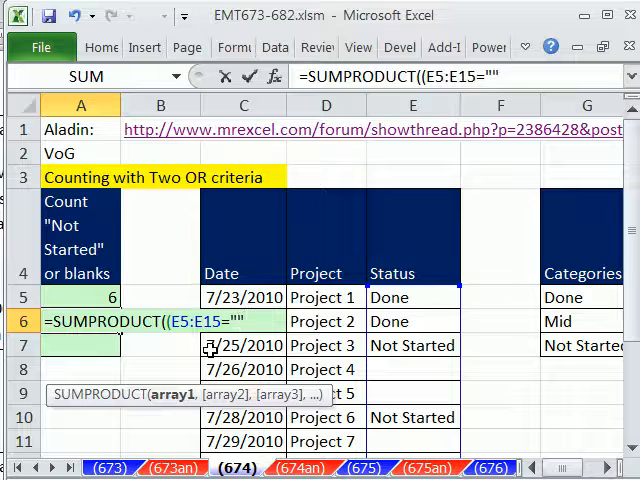
pyautogui.write(')')
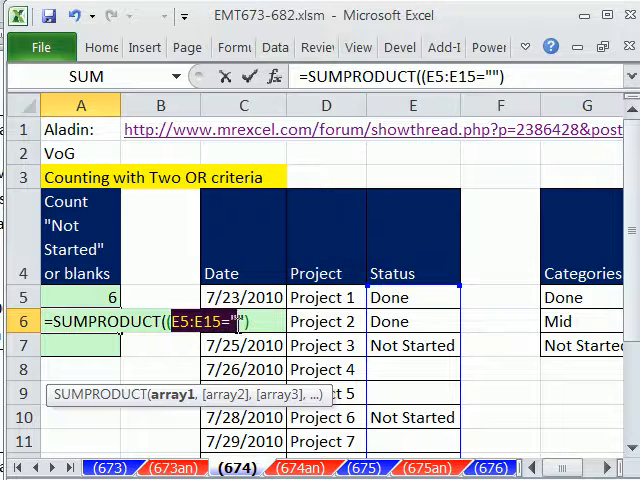
pyautogui.press('f9')
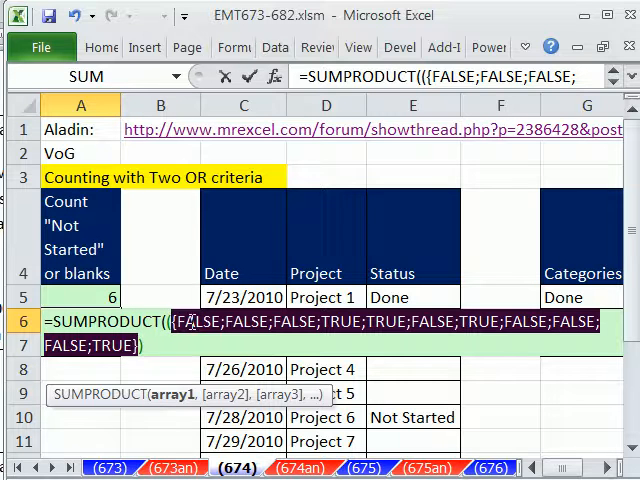
pyautogui.moveTo(363, 266)
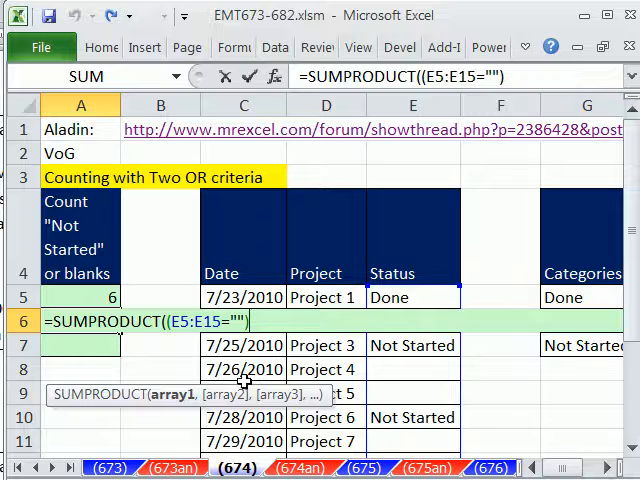
pyautogui.moveTo(278, 448)
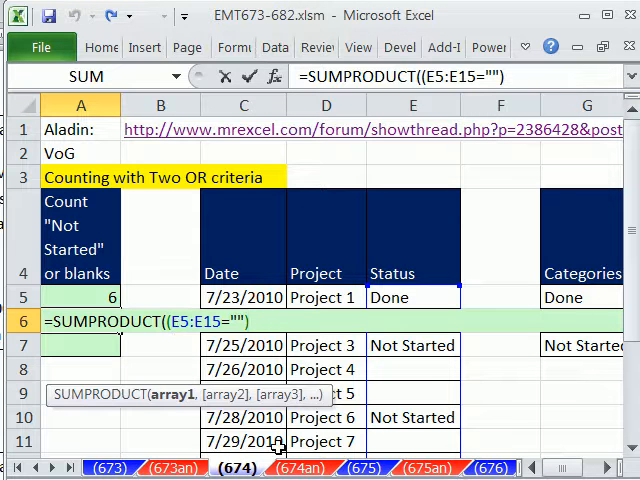
# Step: Append +(E5:E15="Not Started") to the SUMPRODUCT formula, correcting a typo
pyautogui.write('+(E5:E15="')
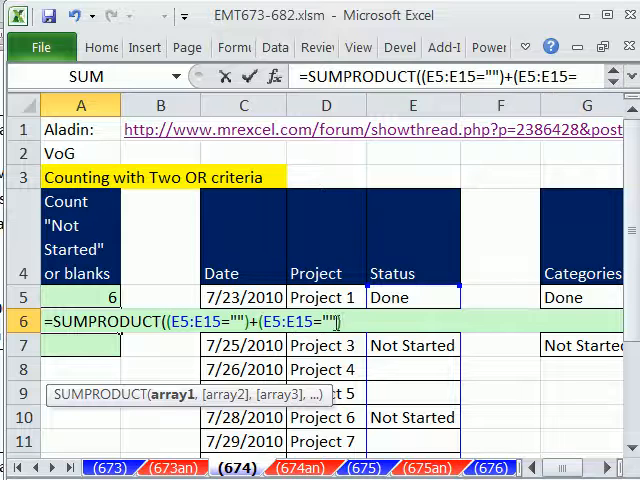
pyautogui.write('sta')
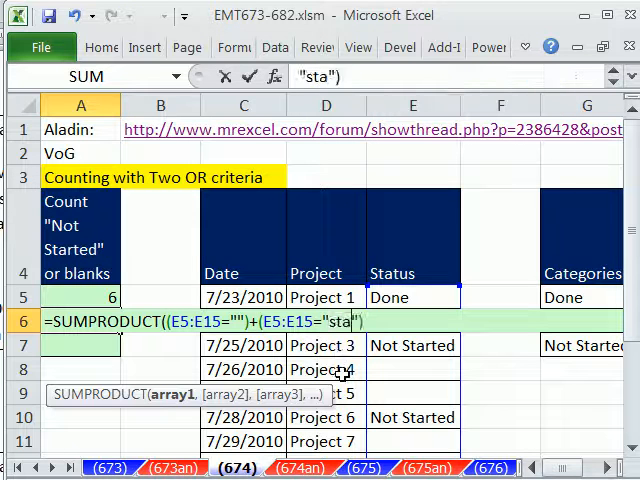
pyautogui.press('Backspace')
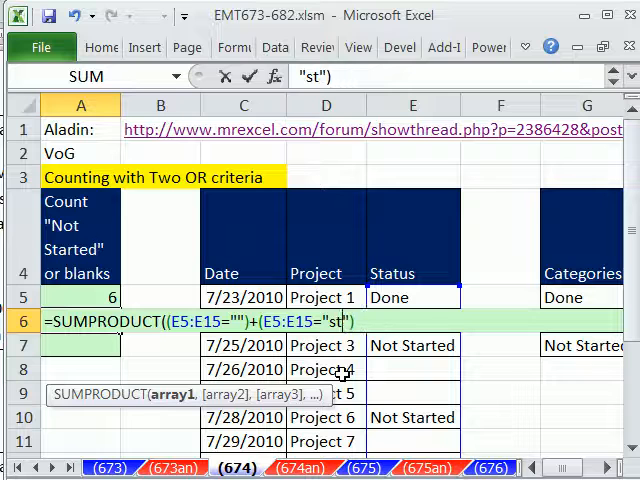
pyautogui.write('Not')
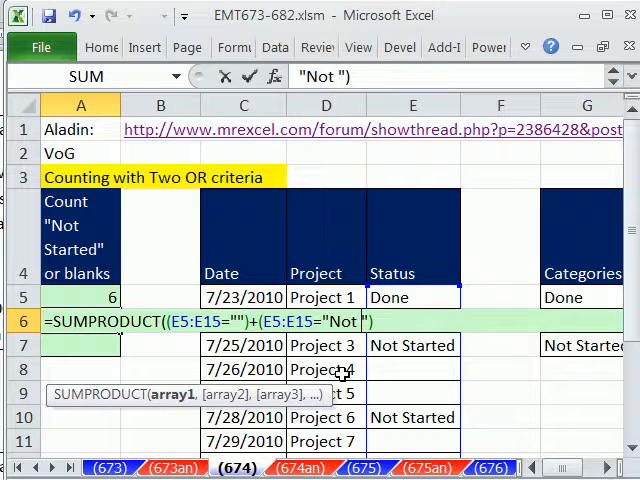
pyautogui.write('Started')
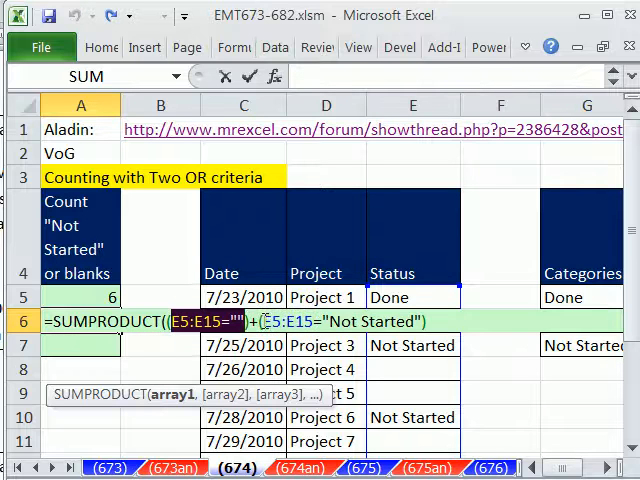
# Step: Evaluate the combined blank and Not Started tests, then enter the SUMPRODUCT formula in A6
pyautogui.press('f9')
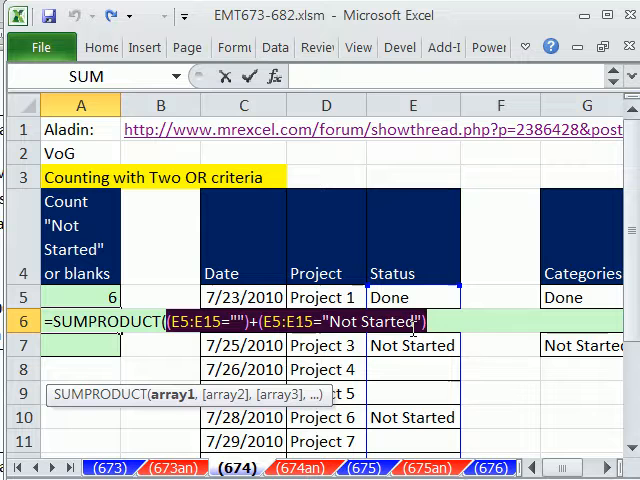
pyautogui.press('f9')
pyautogui.write(')')
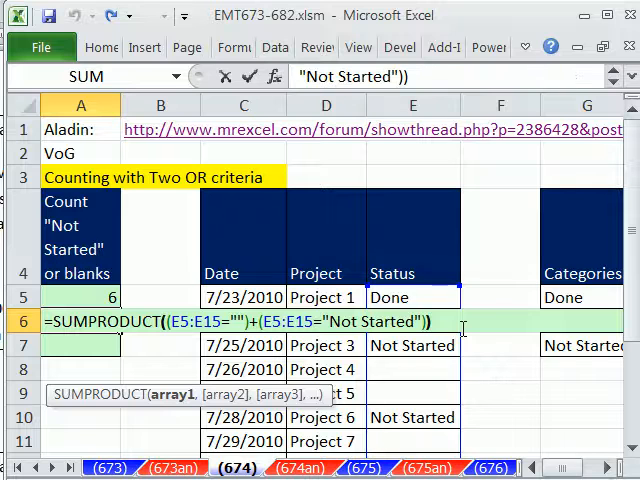
pyautogui.press('Return')
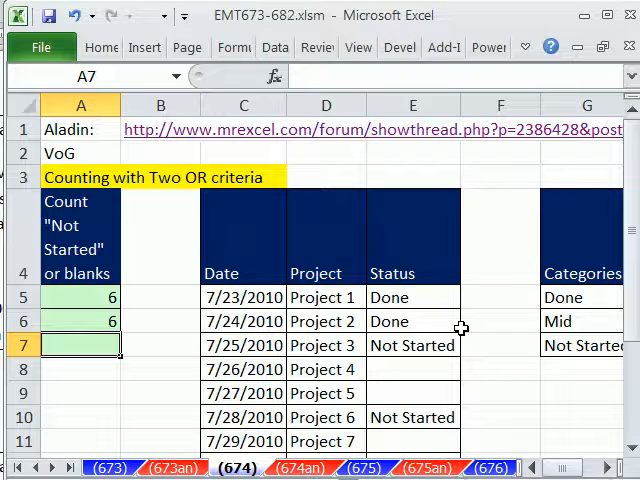
pyautogui.moveTo(264, 260)
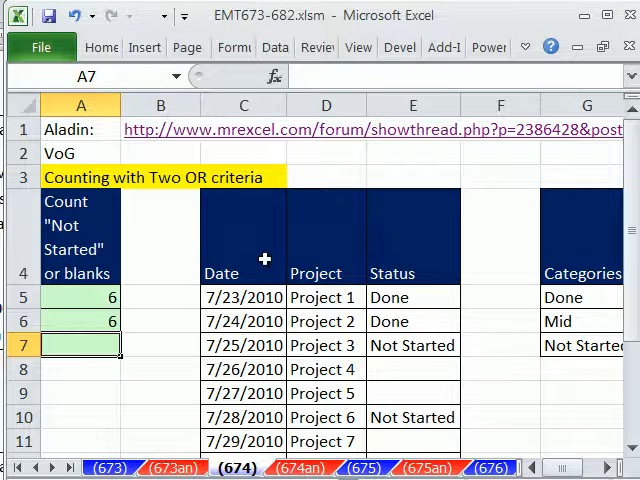
pyautogui.moveTo(93, 137)
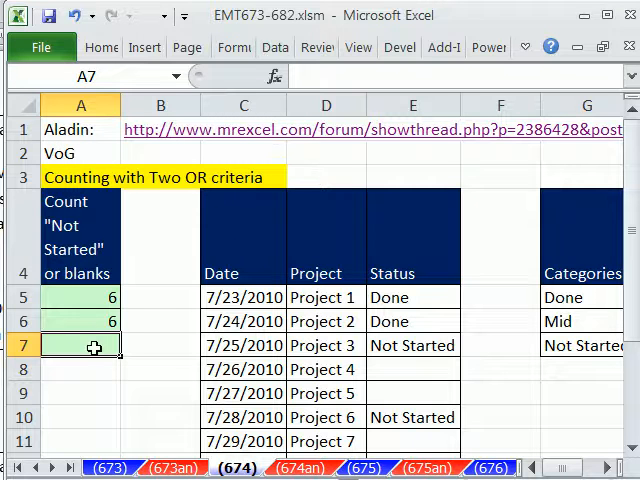
# Step: Begin typing =SUM(COUNTIF( over E5:E15 in A7
pyautogui.write('=s')
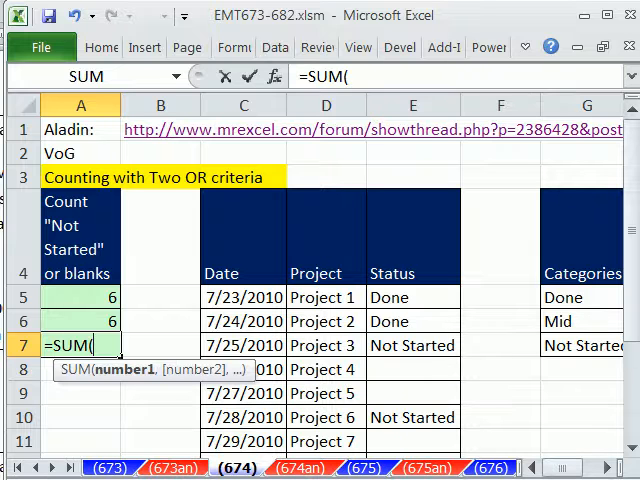
pyautogui.write('coun')
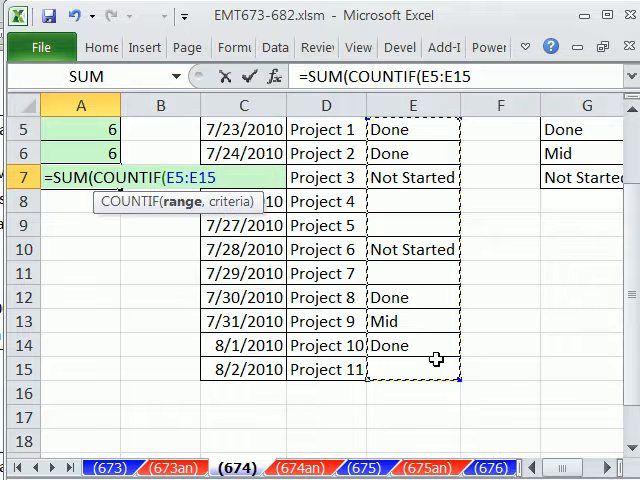
# Step: Add the array criteria {"","Not Started"} to A7's COUNTIF, fixing a misspelling
pyautogui.scroll(3)
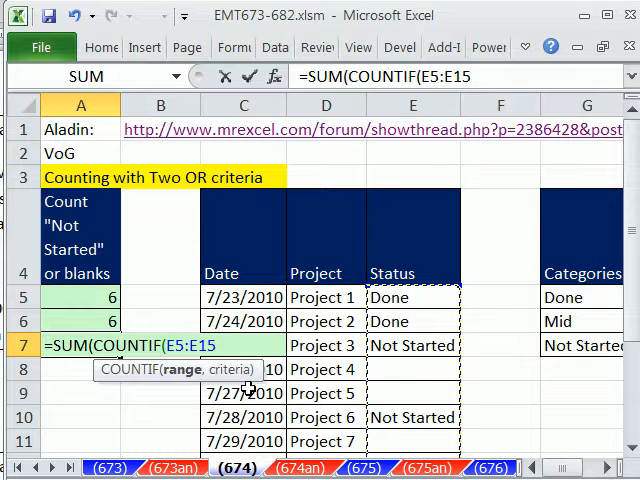
pyautogui.write(',')
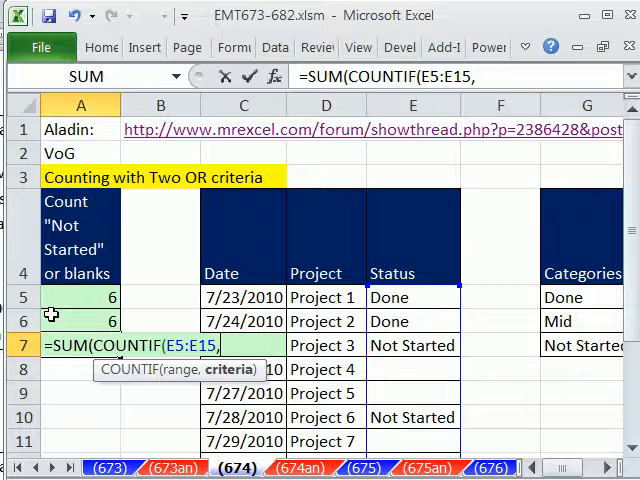
pyautogui.moveTo(155, 307)
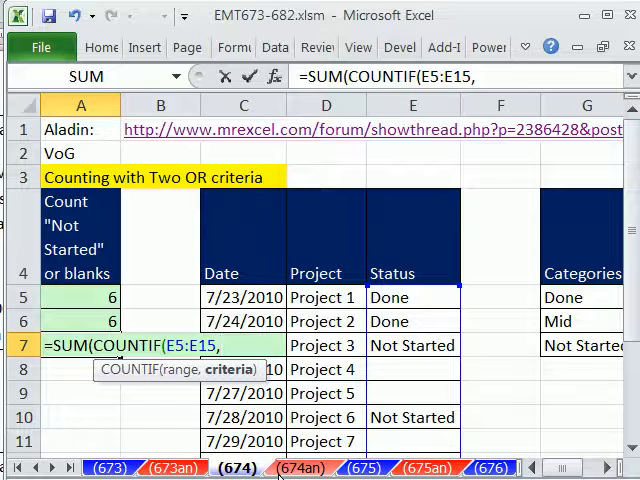
pyautogui.write('{')
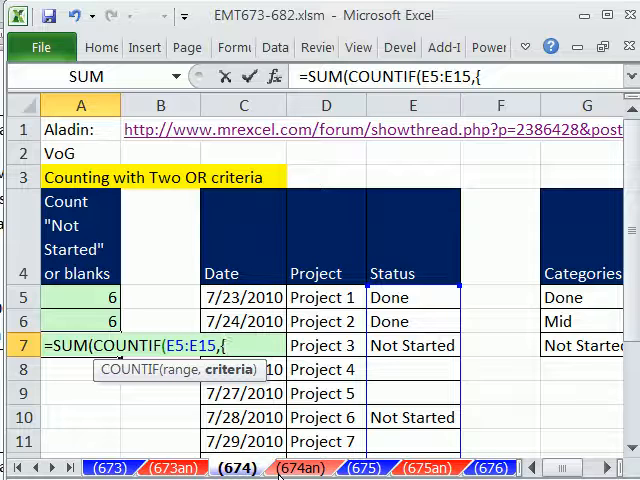
pyautogui.write('""')
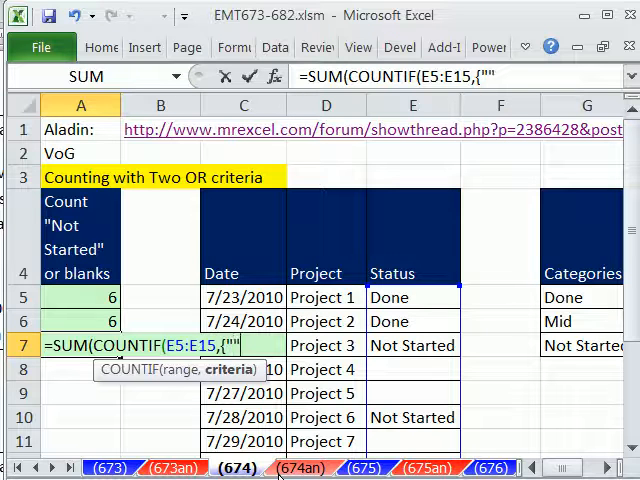
pyautogui.write(',"N')
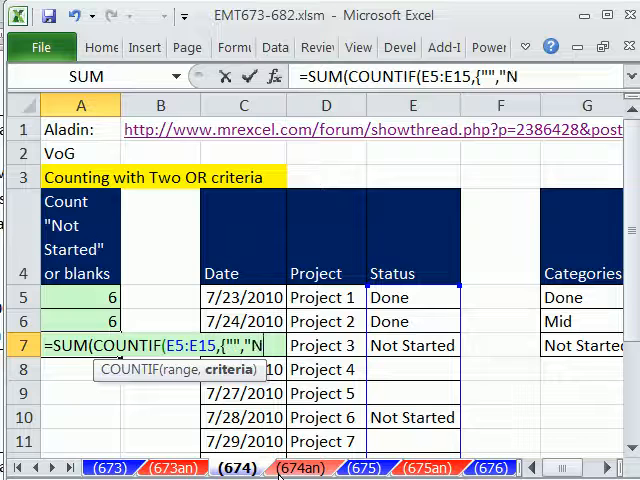
pyautogui.write('Not Stare')
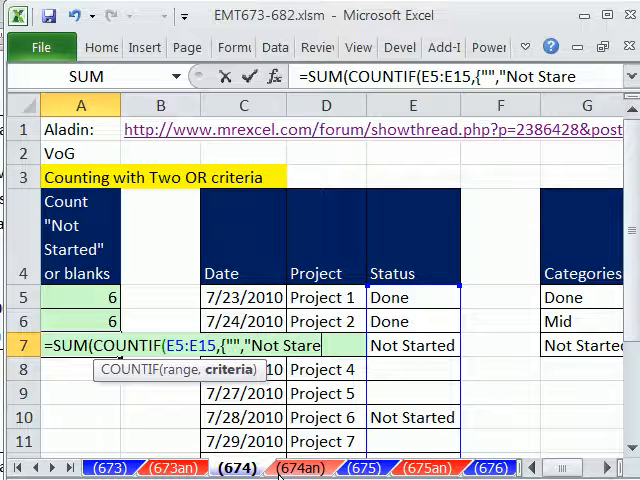
pyautogui.press('BackSpace')
pyautogui.write('ted')
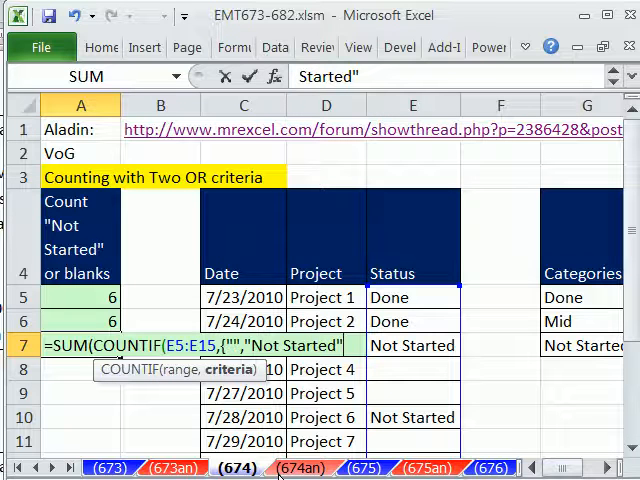
pyautogui.write('}')
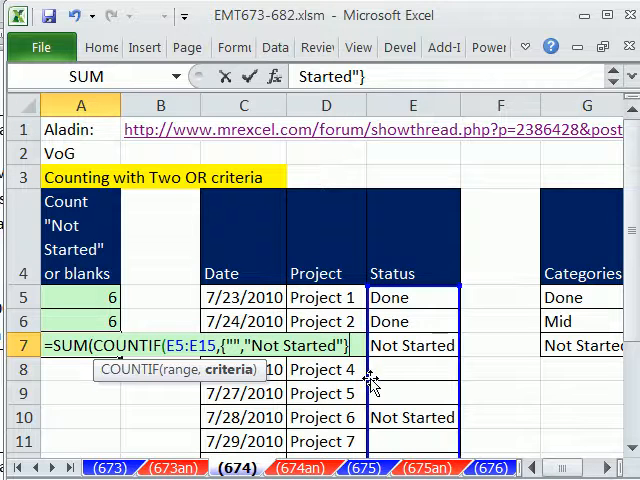
# Step: Close A7's formula and check the COUNTIF evaluates to {4,2} before restoring it
pyautogui.write(')')
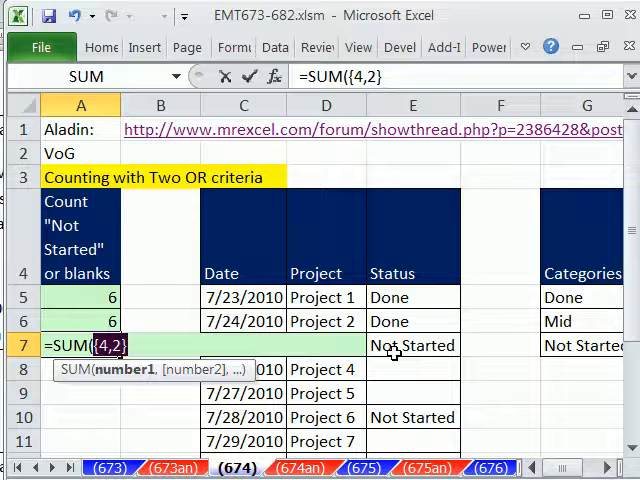
pyautogui.moveTo(498, 345)
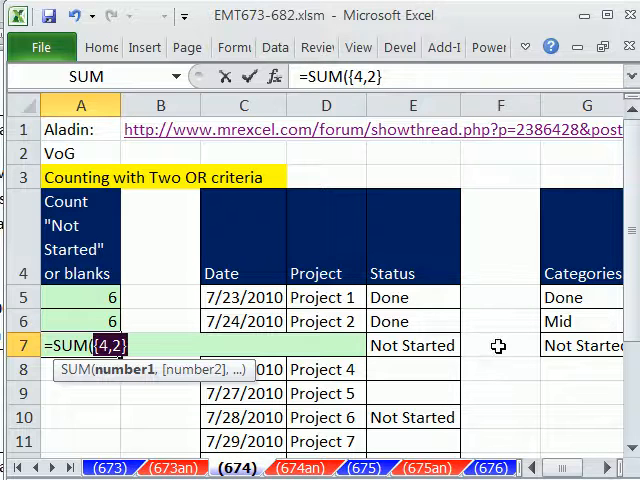
pyautogui.scroll(-3)
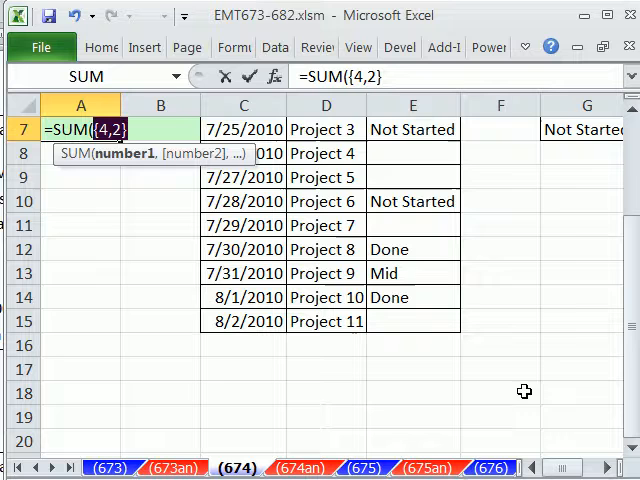
pyautogui.scroll(3)
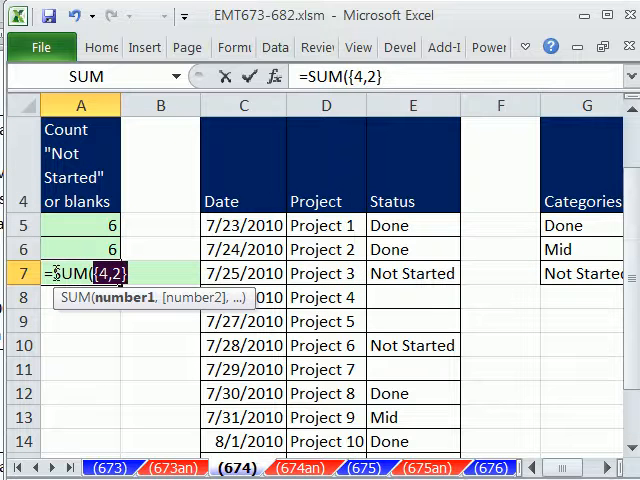
pyautogui.write('COUNTIF(E5:E15,{"","Not Started"}))')
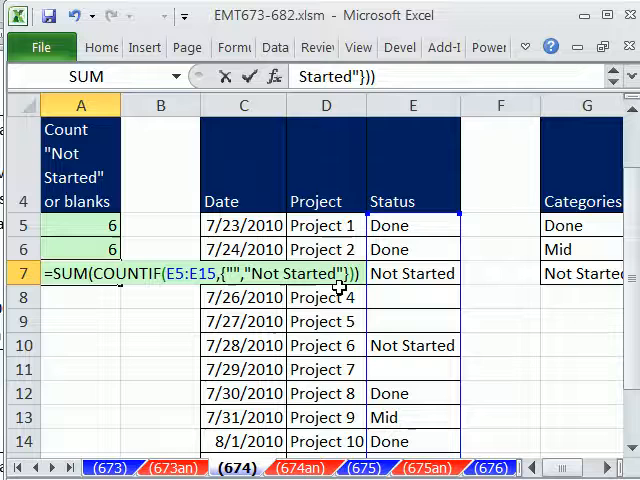
pyautogui.moveTo(243, 225)
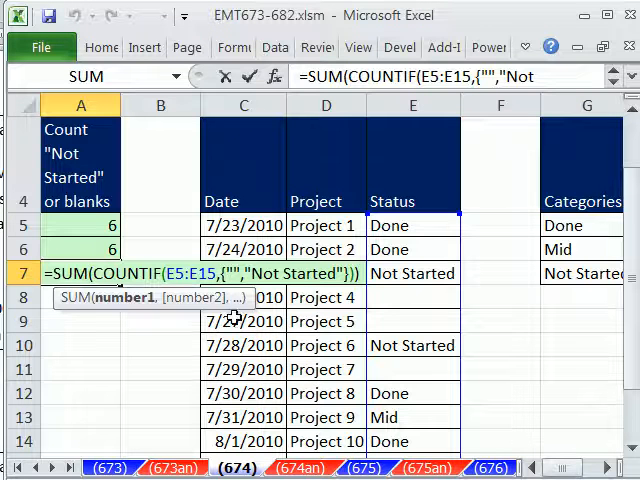
pyautogui.moveTo(118, 314)
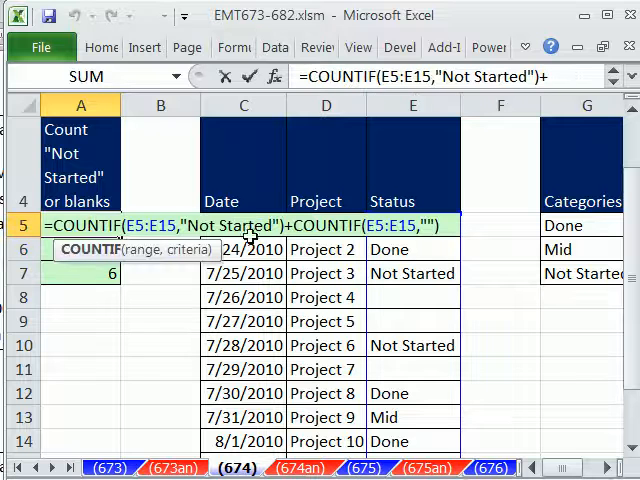
pyautogui.moveTo(483, 307)
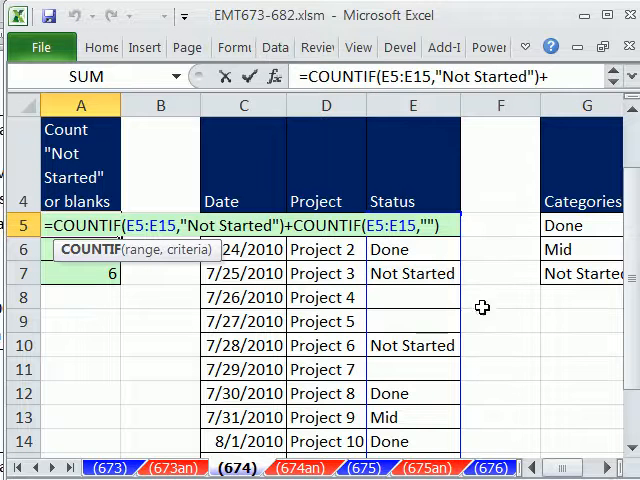